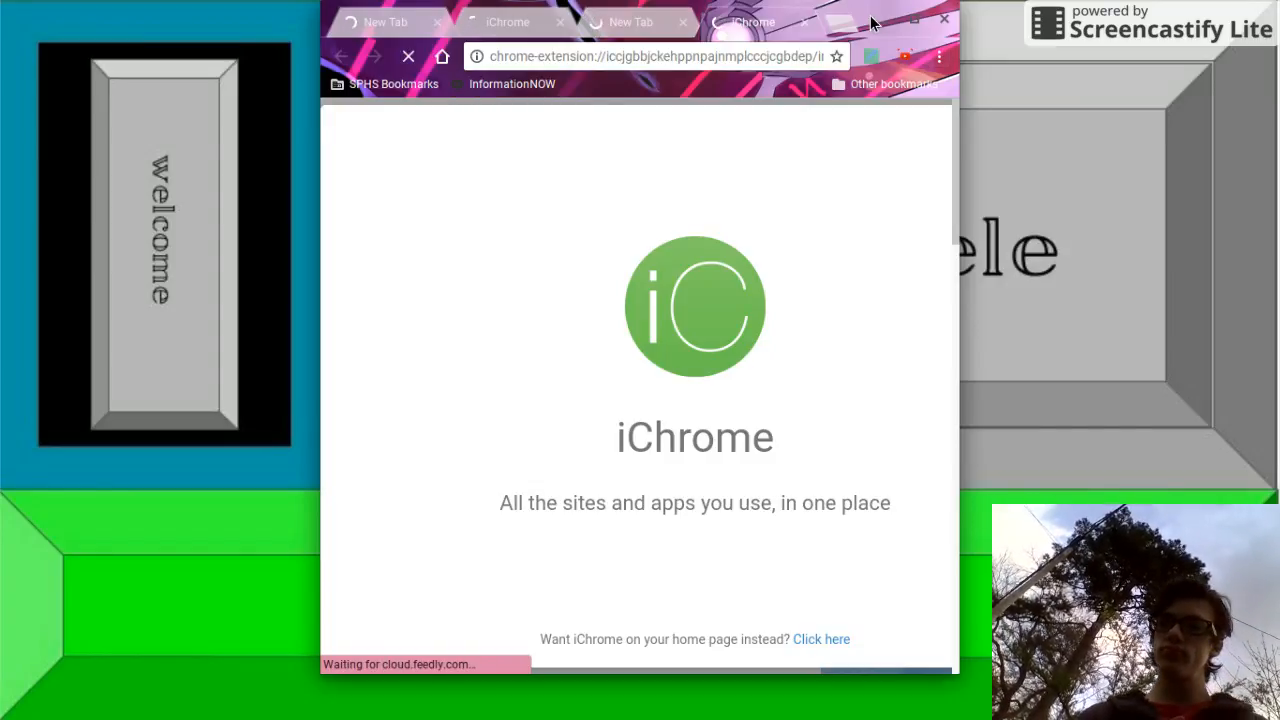
# Minimize the Chrome window to reveal the 'welcome' and 'COOL' desktop wallpaper
pyautogui.click(941, 19)
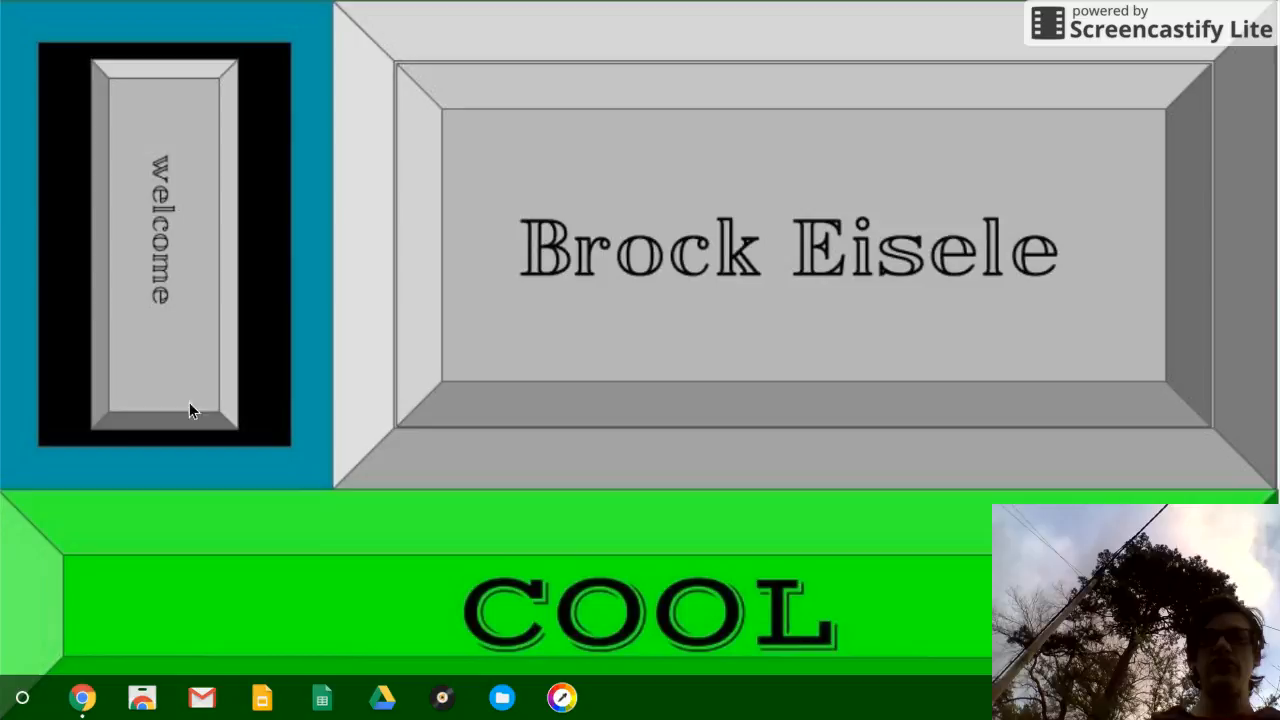
pyautogui.moveTo(42, 610)
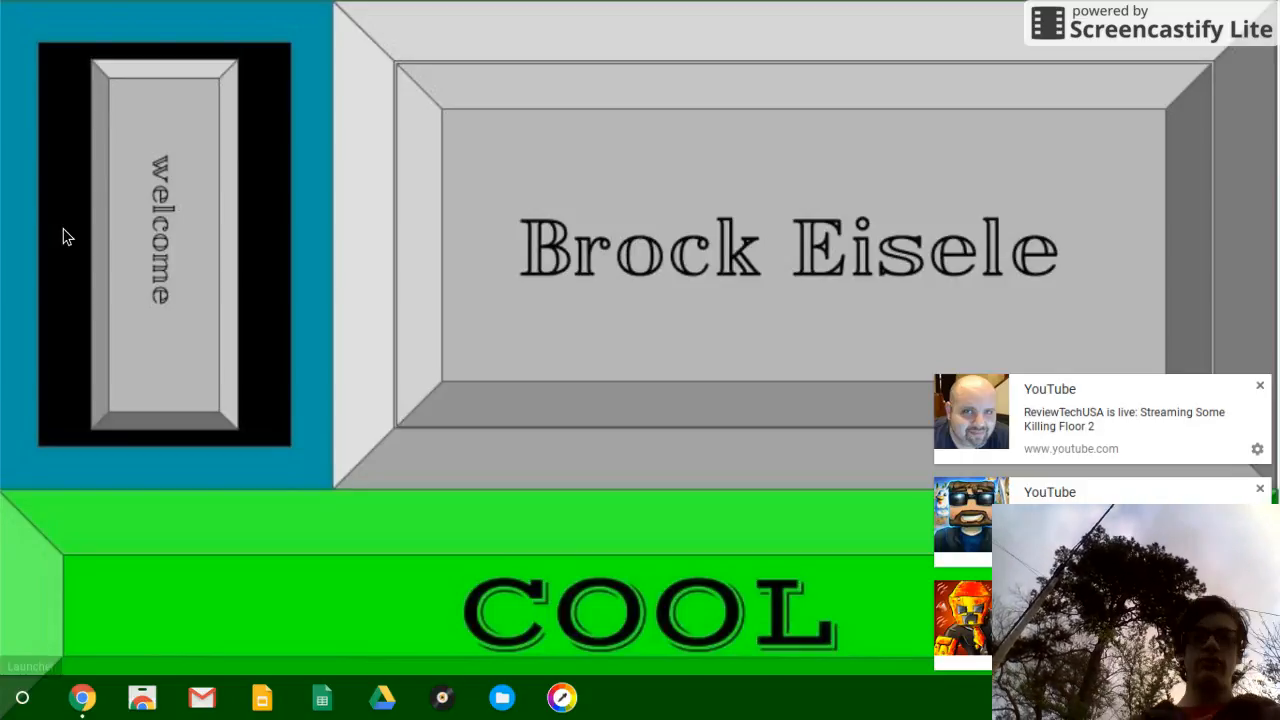
pyautogui.moveTo(175, 340)
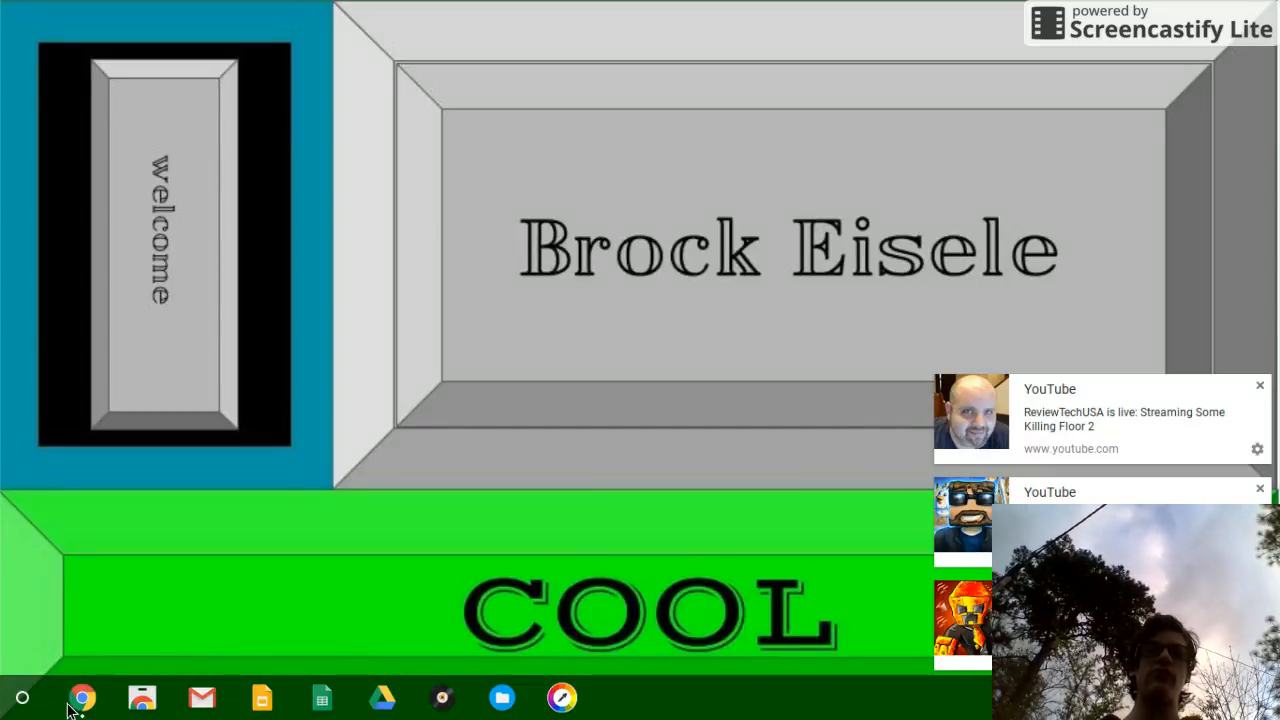
# Restore Chrome from the shelf and open its three-dot menu listing the Screencastify extension
pyautogui.click(82, 697)
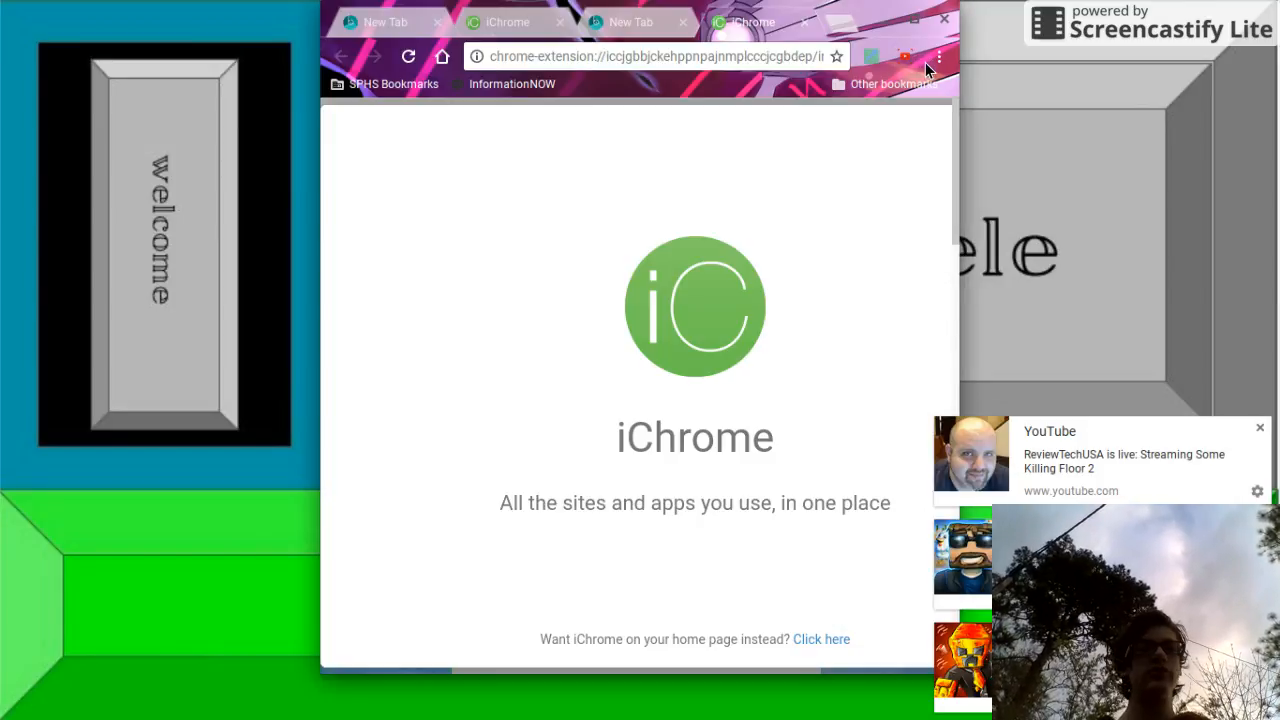
pyautogui.click(938, 56)
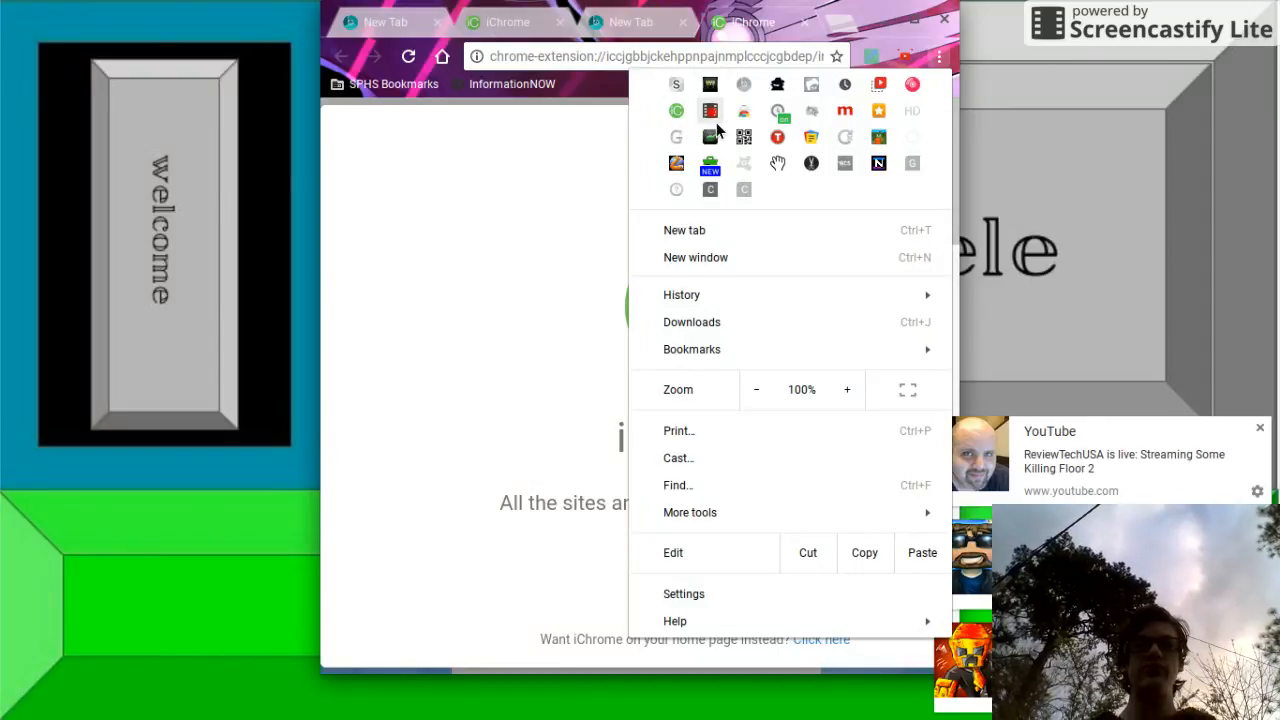
pyautogui.moveTo(710, 111)
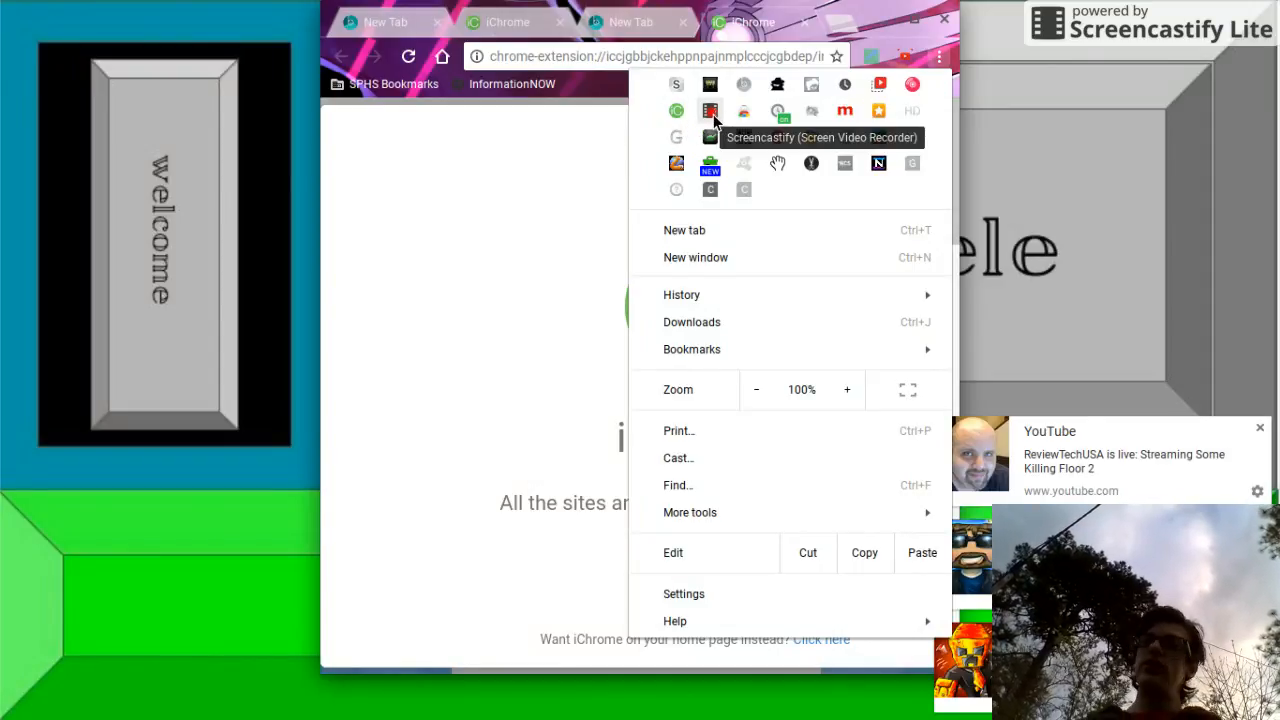